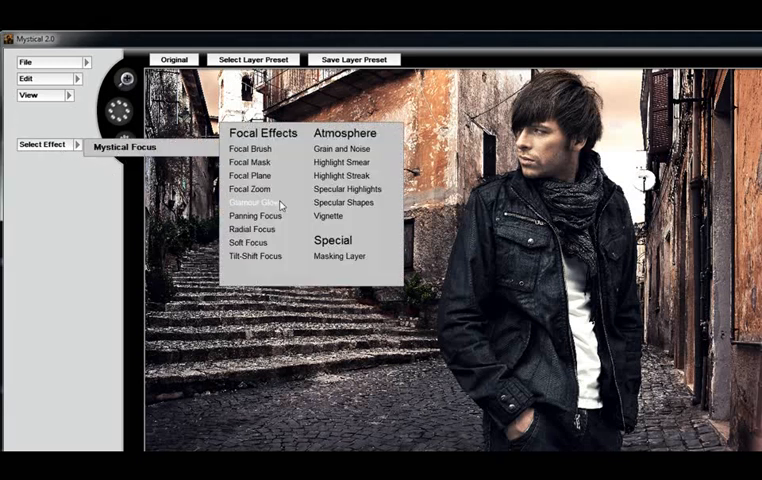
# Apply the Panning Focus effect from Focal Effects, blurring the whole street photo horizontally.
pyautogui.click(252, 216)
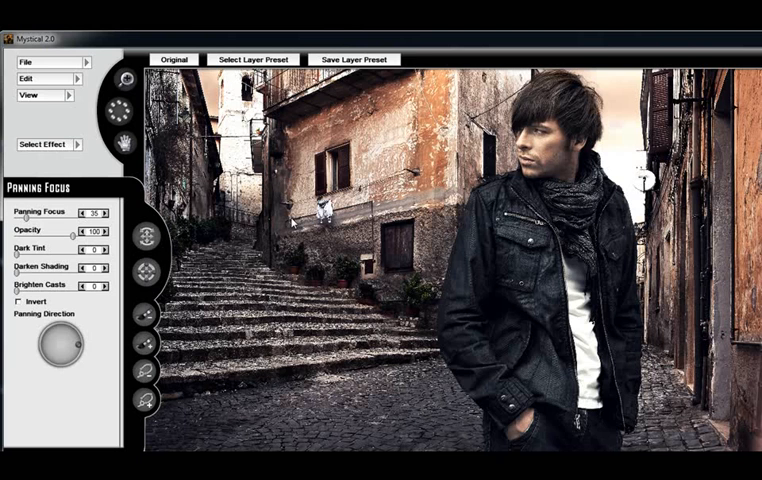
pyautogui.click(148, 270)
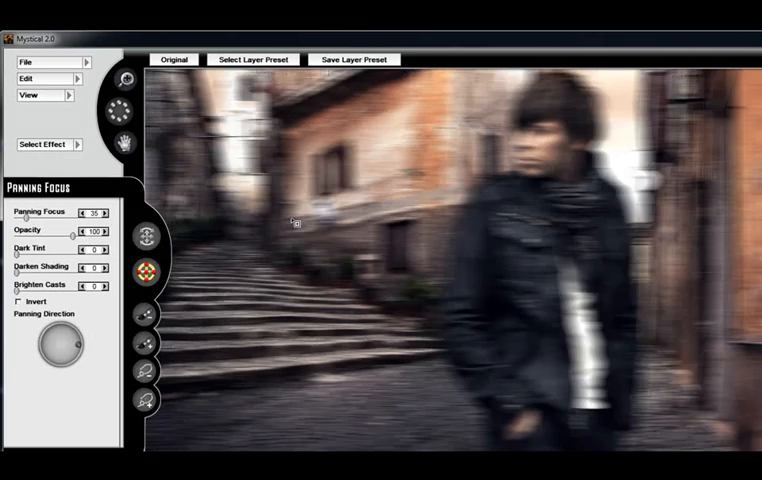
pyautogui.moveTo(306, 220)
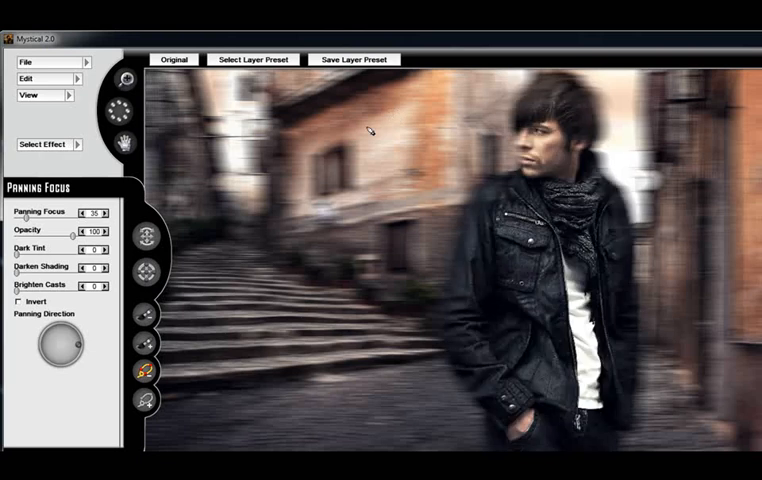
pyautogui.moveTo(168, 398)
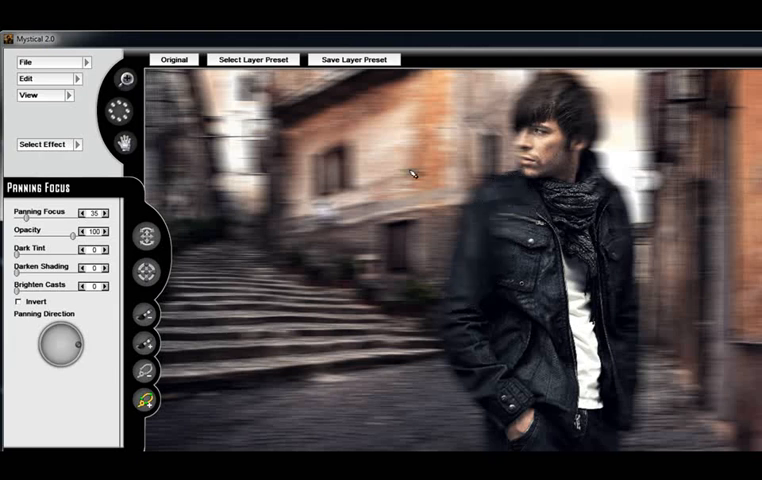
pyautogui.moveTo(424, 276)
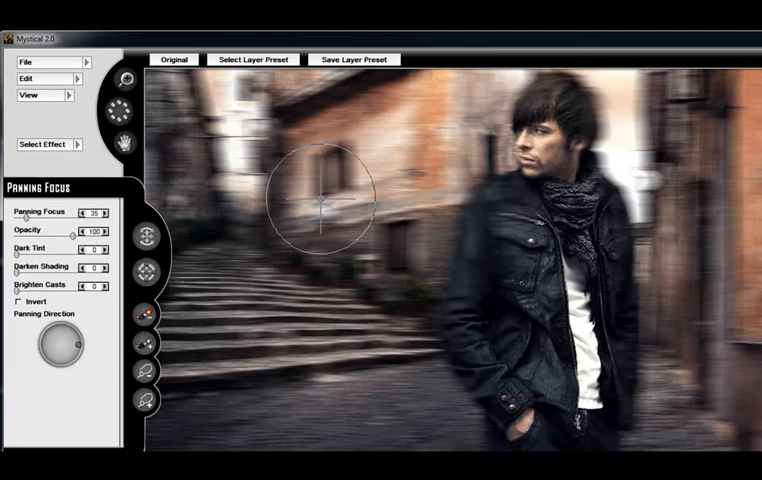
pyautogui.moveTo(318, 200); pyautogui.dragTo(460, 148)
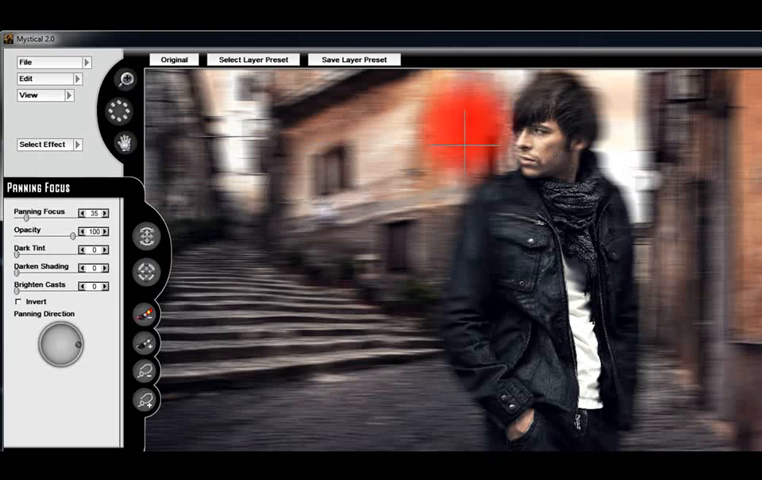
pyautogui.moveTo(464, 136); pyautogui.dragTo(370, 164)
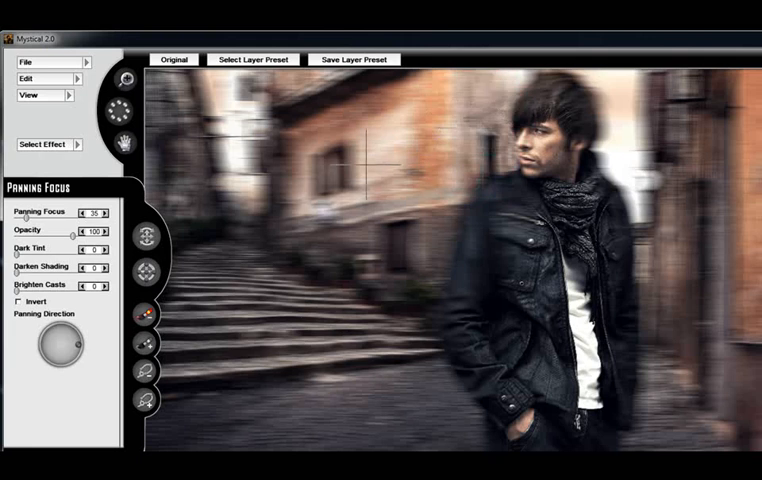
pyautogui.moveTo(372, 152); pyautogui.dragTo(360, 164)
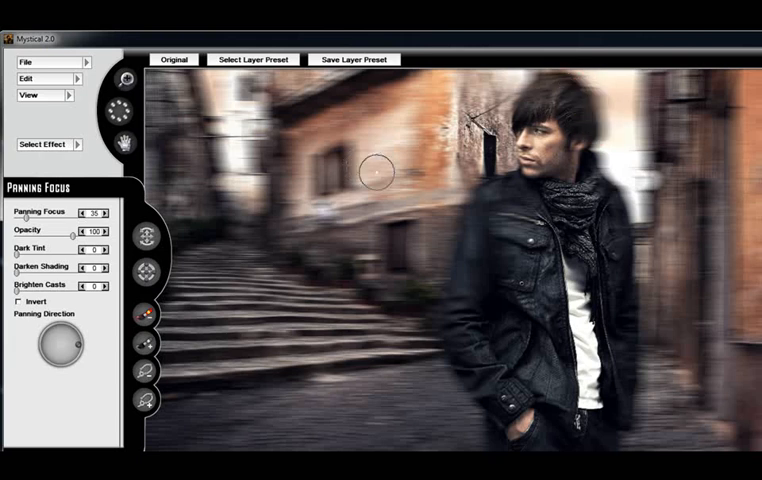
pyautogui.moveTo(352, 178)
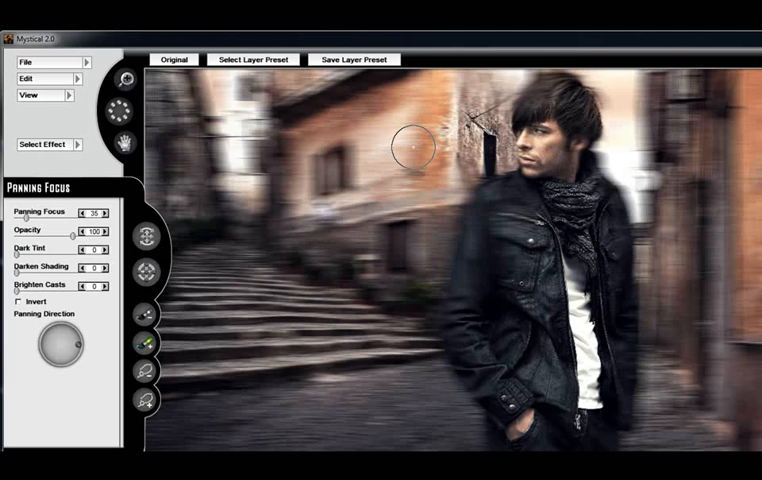
pyautogui.moveTo(412, 148); pyautogui.dragTo(490, 160)
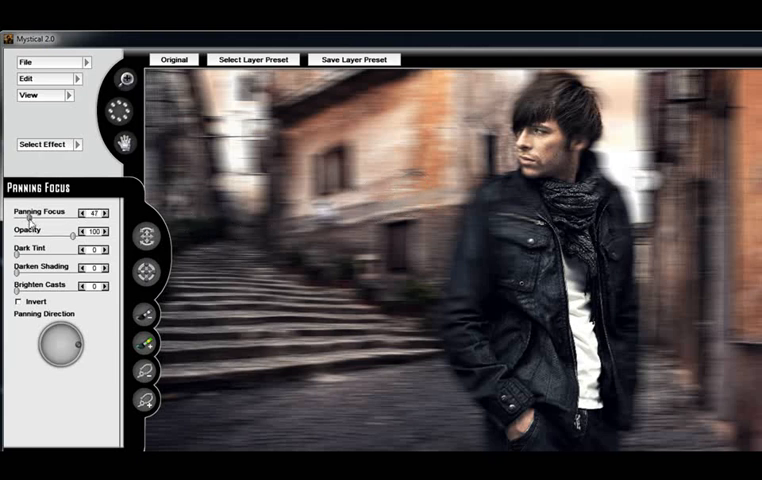
# Rotate the Panning Direction dial upward and raise Dark Tint and Custom Shading.
pyautogui.click(92, 212)
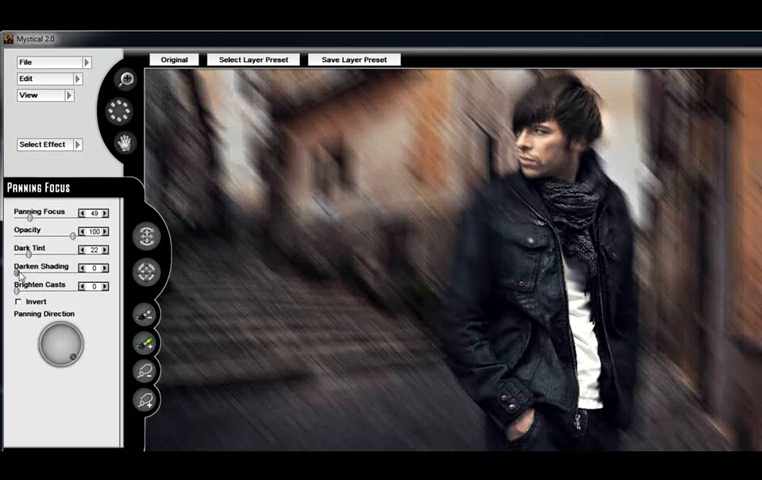
pyautogui.moveTo(70, 276); pyautogui.dragTo(96, 276)
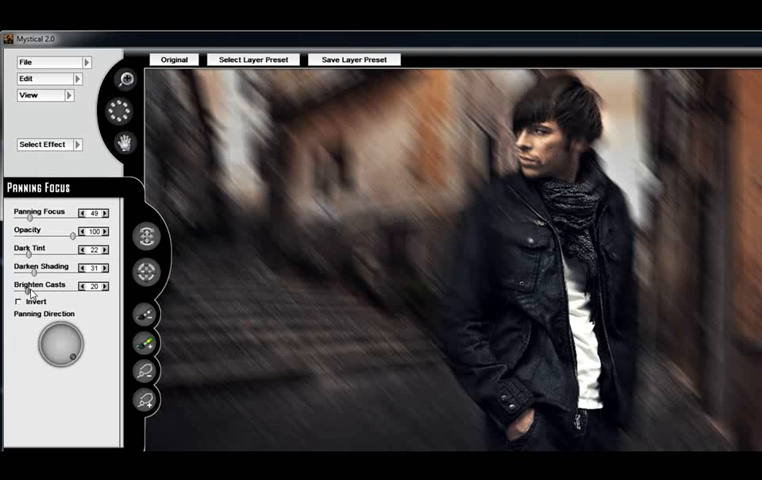
pyautogui.moveTo(56, 276)
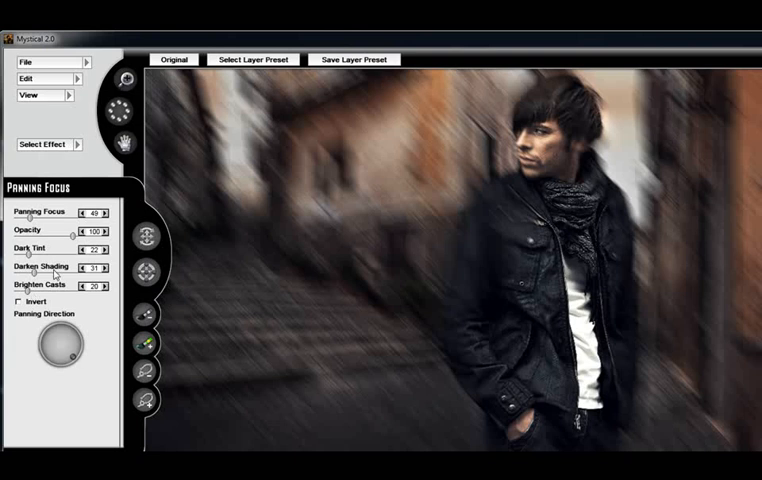